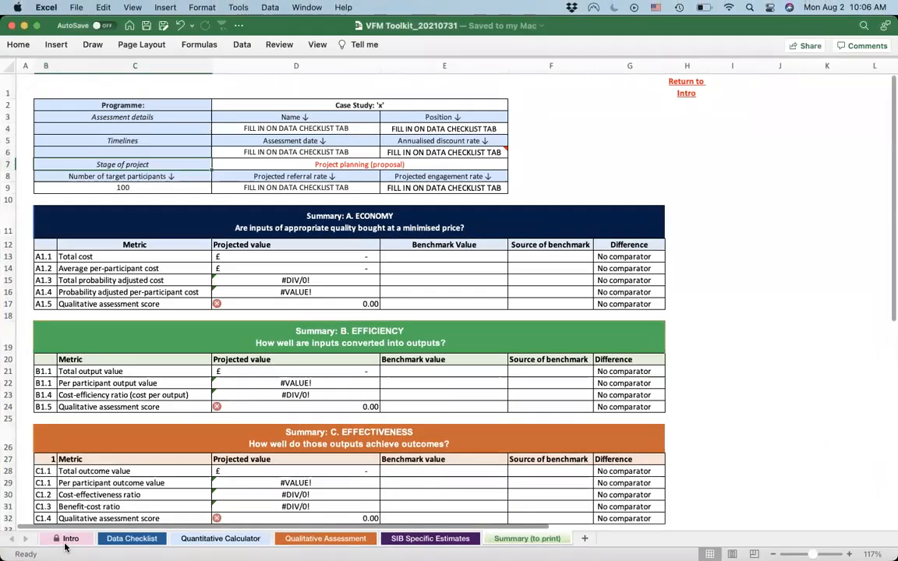
Show the Intro sheet and its table describing each worksheet
{"action": "left_click", "coordinate": [71, 539]}
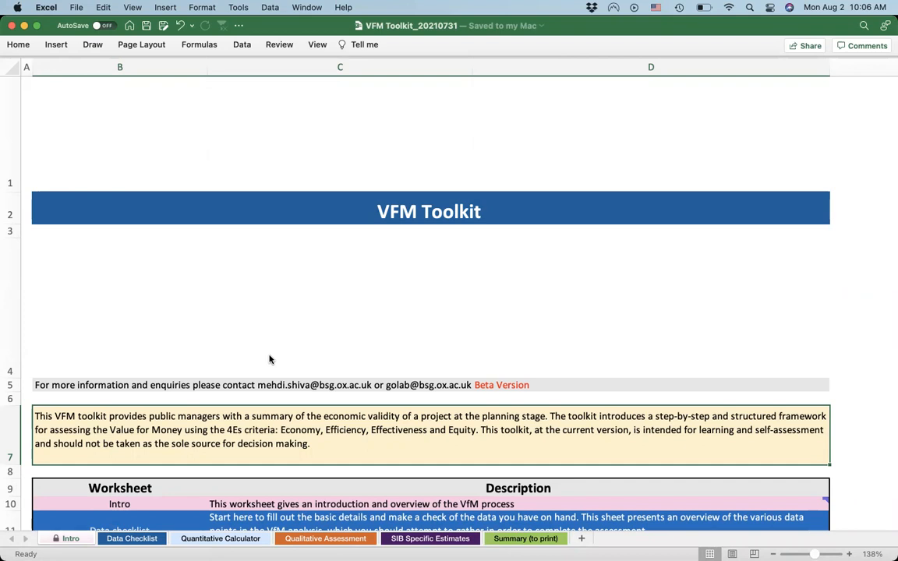
{"action": "scroll", "scroll_direction": "down", "scroll_amount": 3}
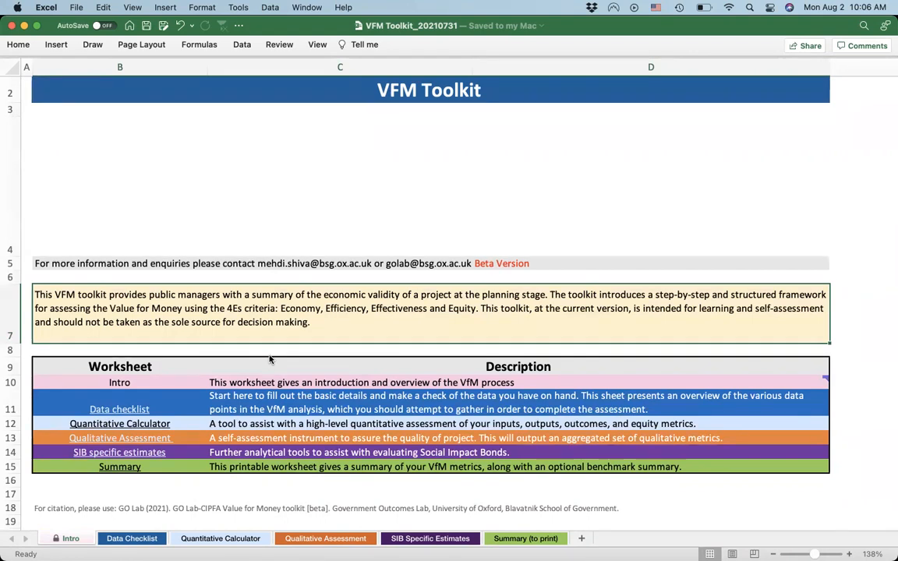
Show the Data Checklist sheet and review its project details, Misc and Economy sections
{"action": "left_click", "coordinate": [131, 537]}
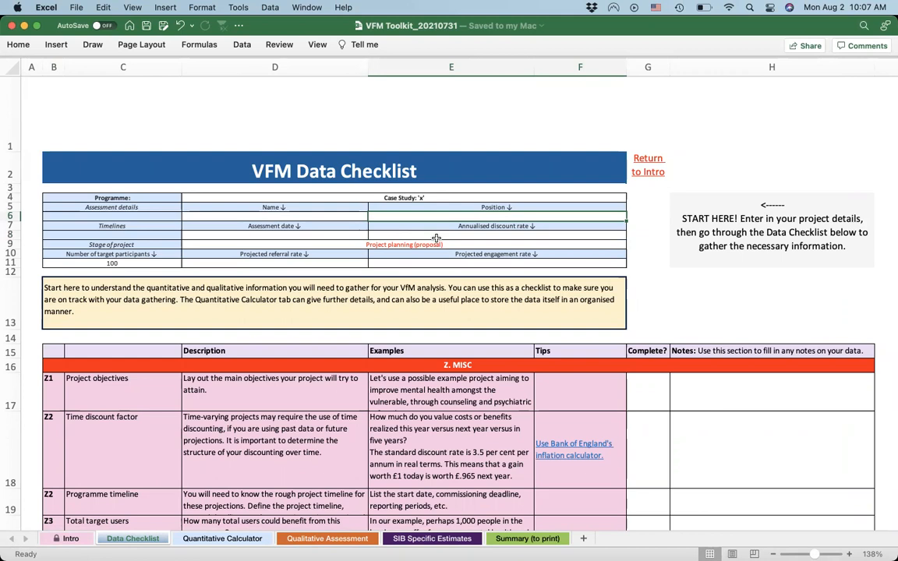
{"action": "mouse_move", "coordinate": [237, 259]}
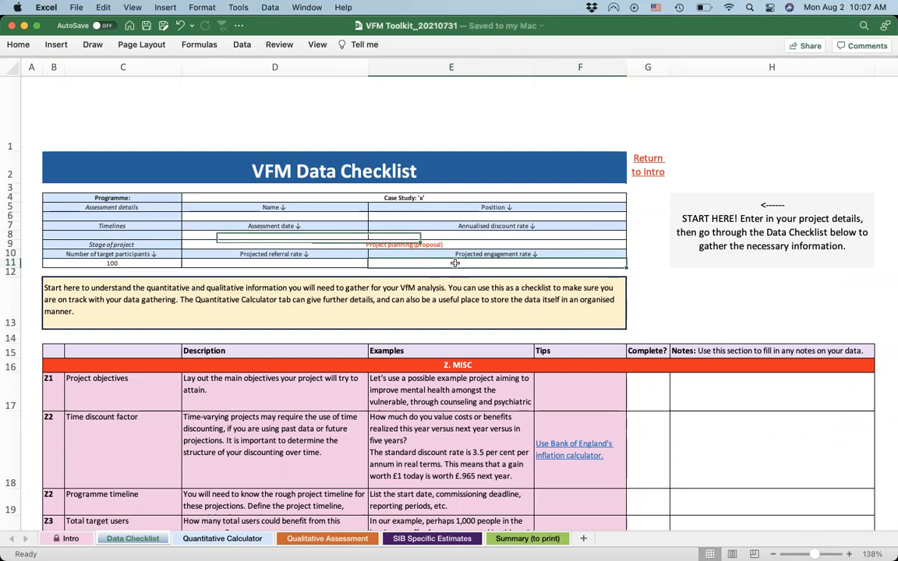
{"action": "scroll", "scroll_direction": "down", "scroll_amount": 3}
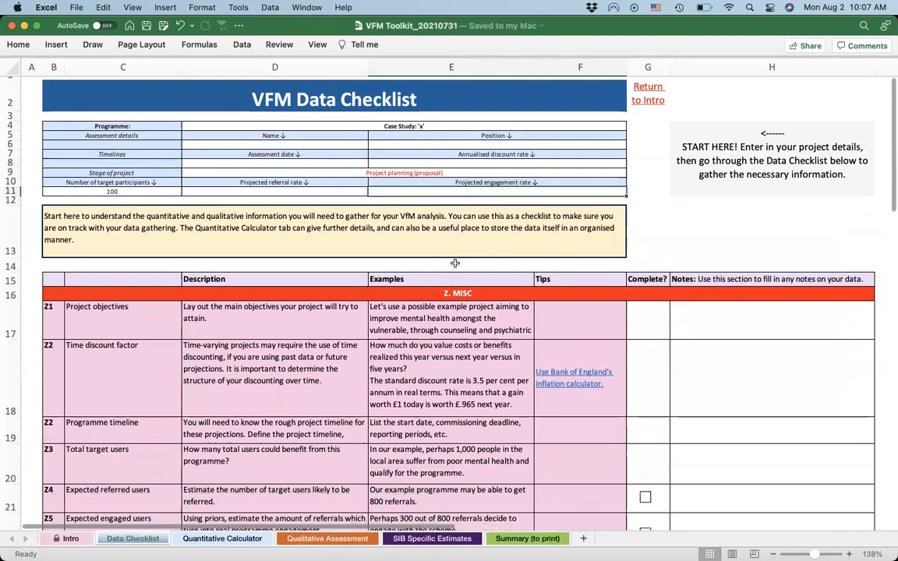
{"action": "scroll", "scroll_direction": "down", "scroll_amount": 3}
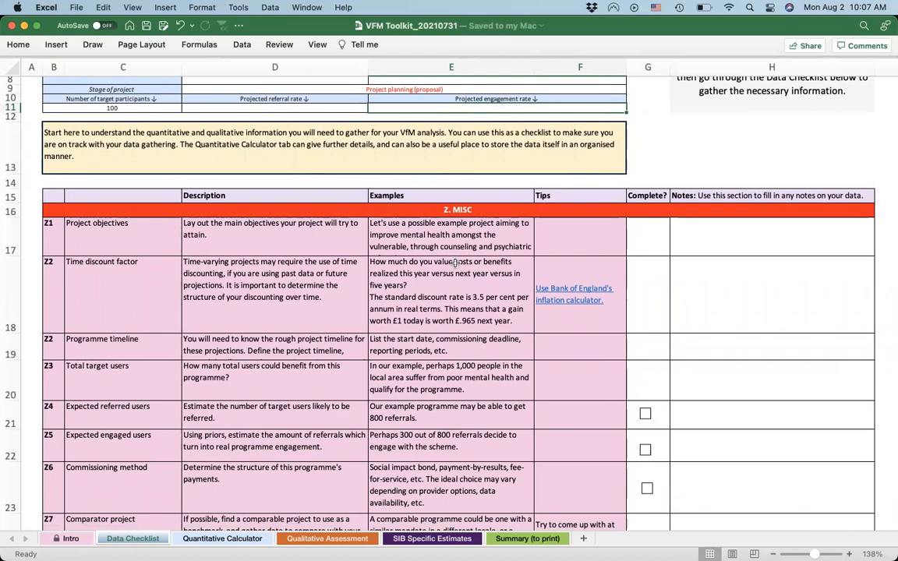
{"action": "scroll", "scroll_direction": "down", "scroll_amount": 3}
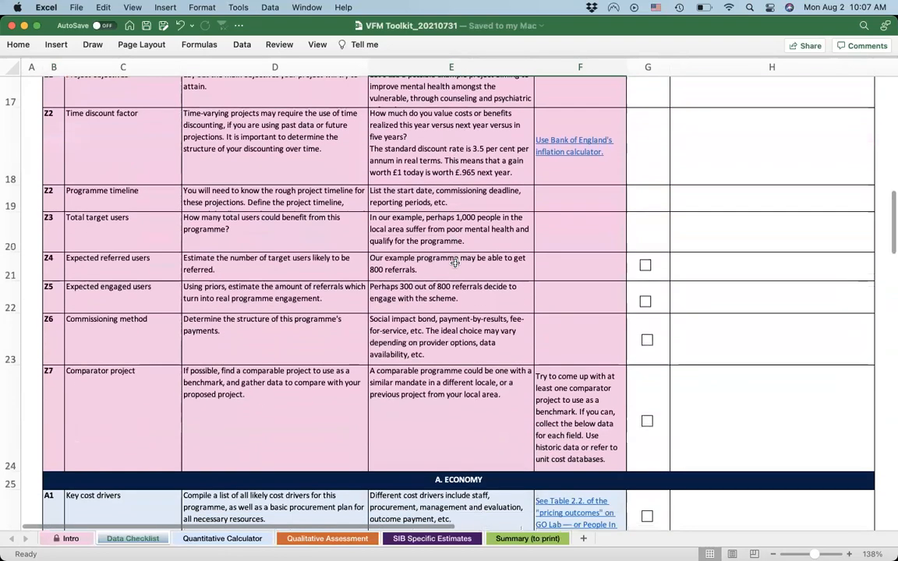
{"action": "scroll", "scroll_direction": "down", "scroll_amount": 3}
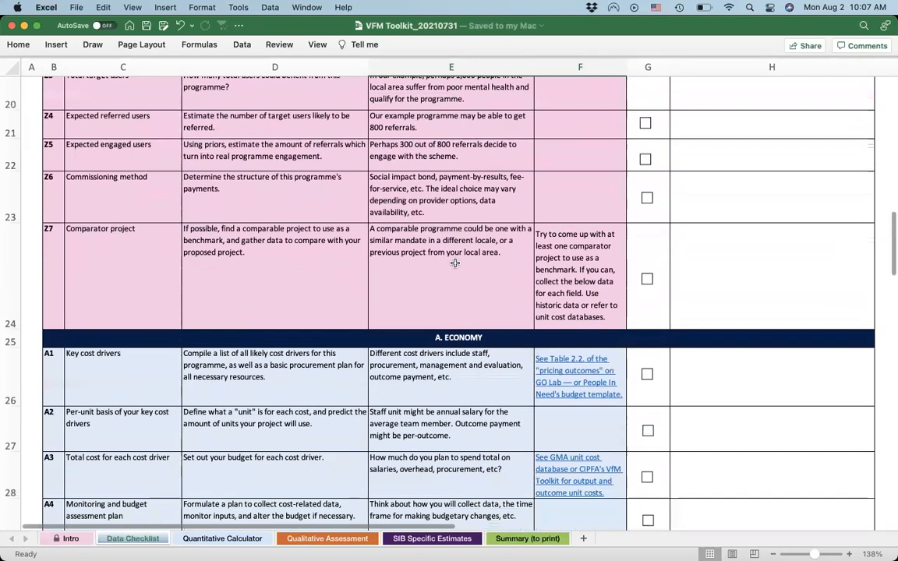
{"action": "scroll", "scroll_direction": "down", "scroll_amount": 3}
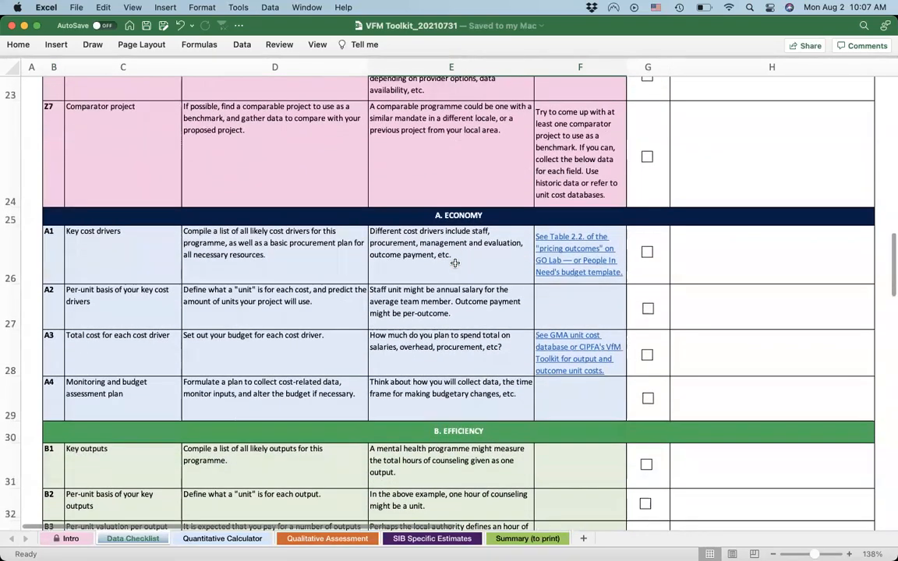
Review the Efficiency, Effectiveness and Equity checklist sections further down the sheet
{"action": "scroll", "scroll_direction": "down", "scroll_amount": 3}
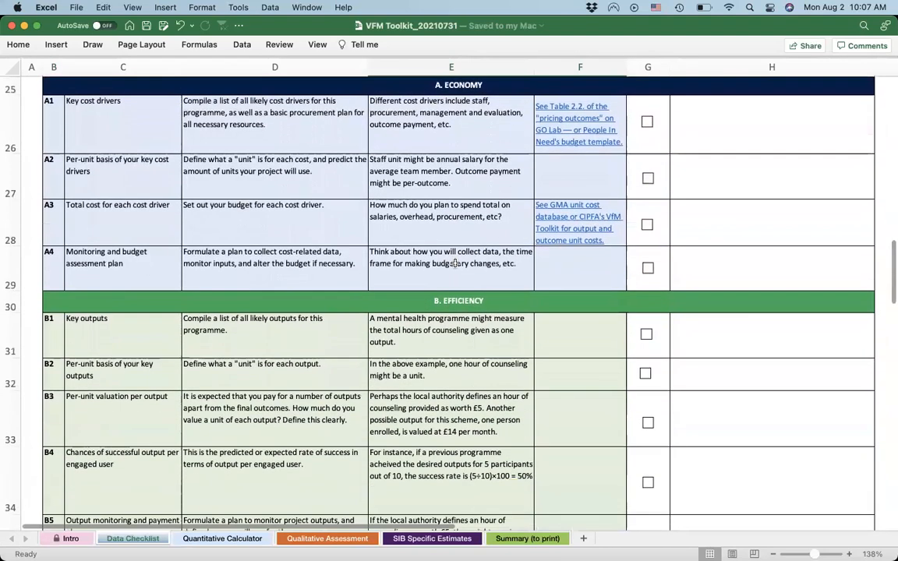
{"action": "scroll", "scroll_direction": "down", "scroll_amount": 3}
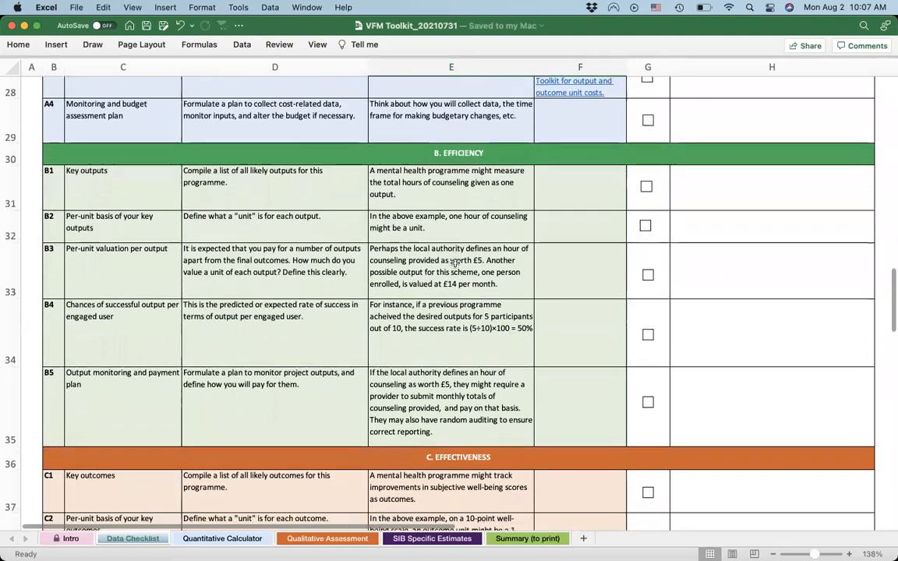
{"action": "scroll", "scroll_direction": "down", "scroll_amount": 3}
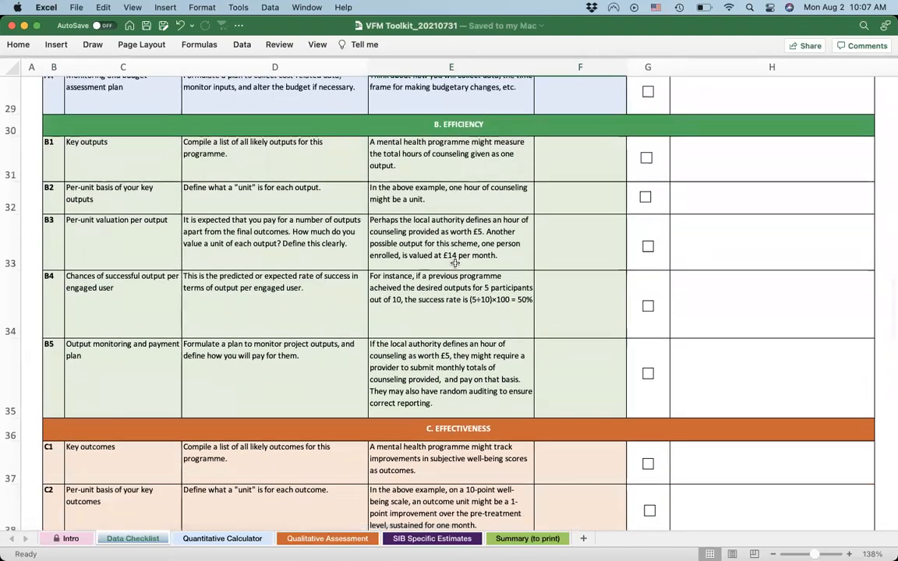
{"action": "scroll", "scroll_direction": "up", "scroll_amount": 3}
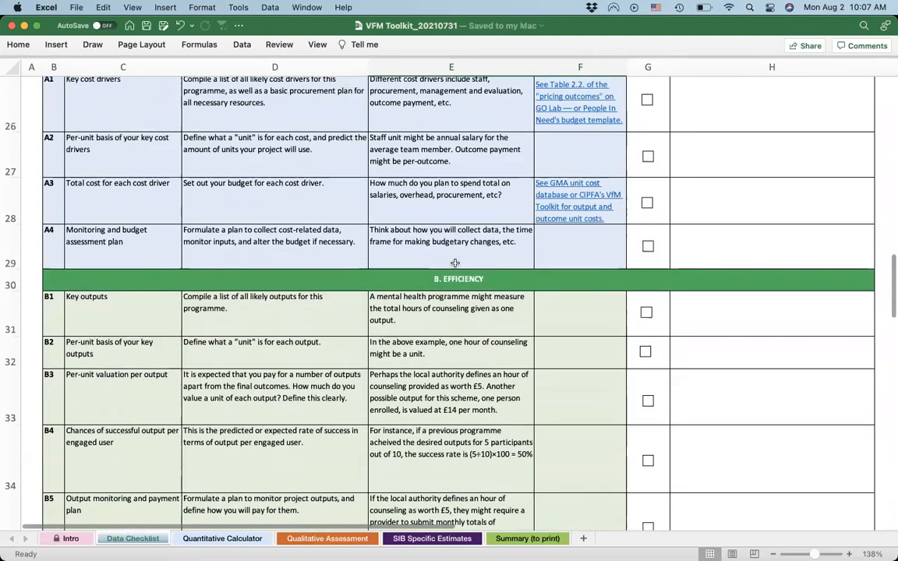
{"action": "scroll", "scroll_direction": "down", "scroll_amount": 3}
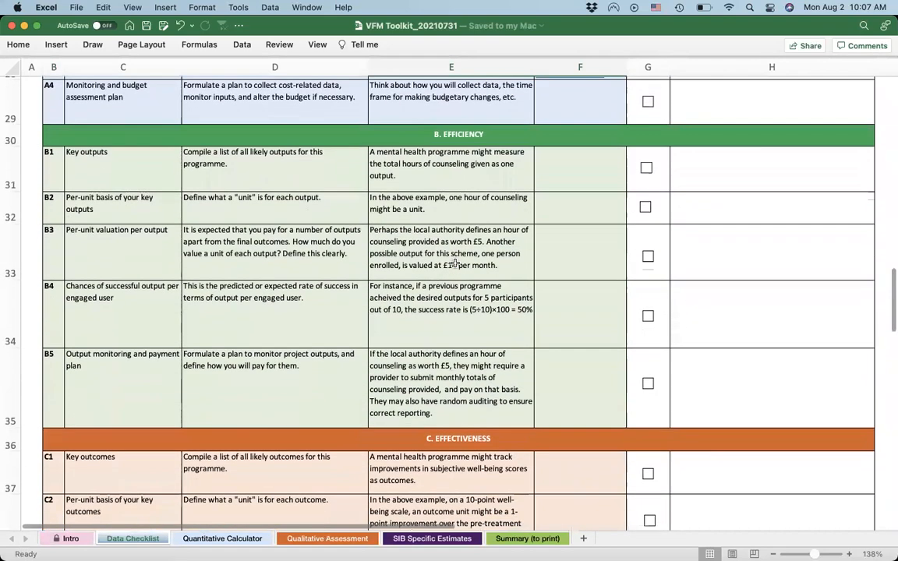
{"action": "scroll", "scroll_direction": "down", "scroll_amount": 3}
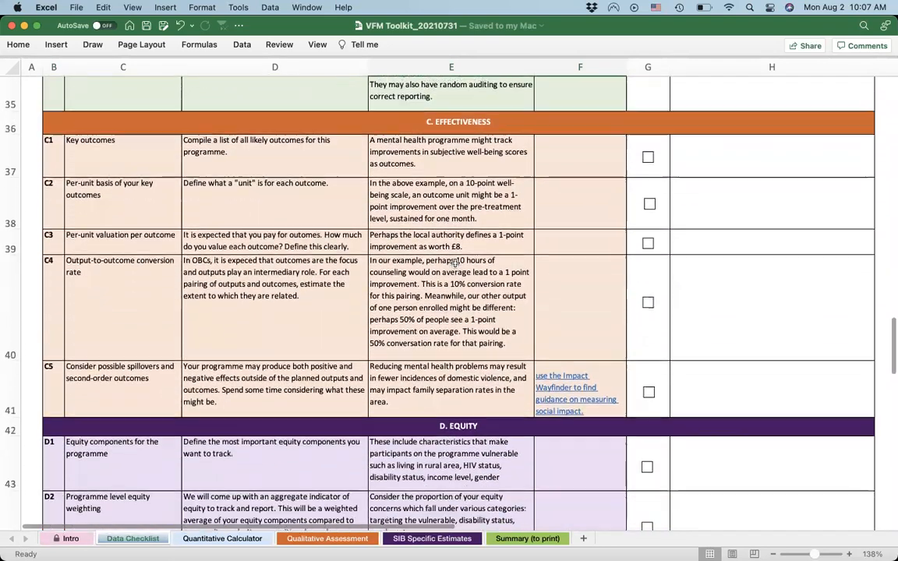
{"action": "scroll", "scroll_direction": "down", "scroll_amount": 3}
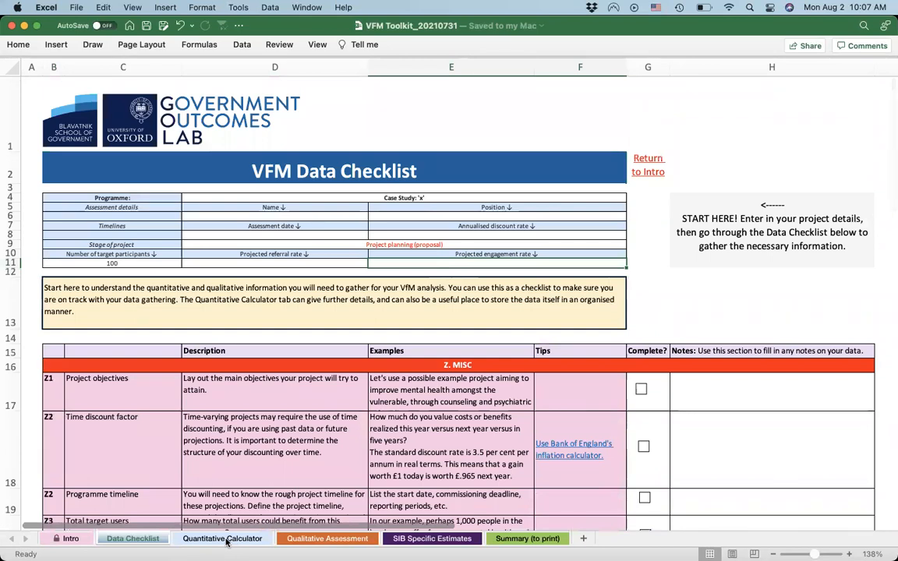
Show the Quantitative Calculator sheet and review its Economy and Efficiency calculation tables
{"action": "left_click", "coordinate": [221, 539]}
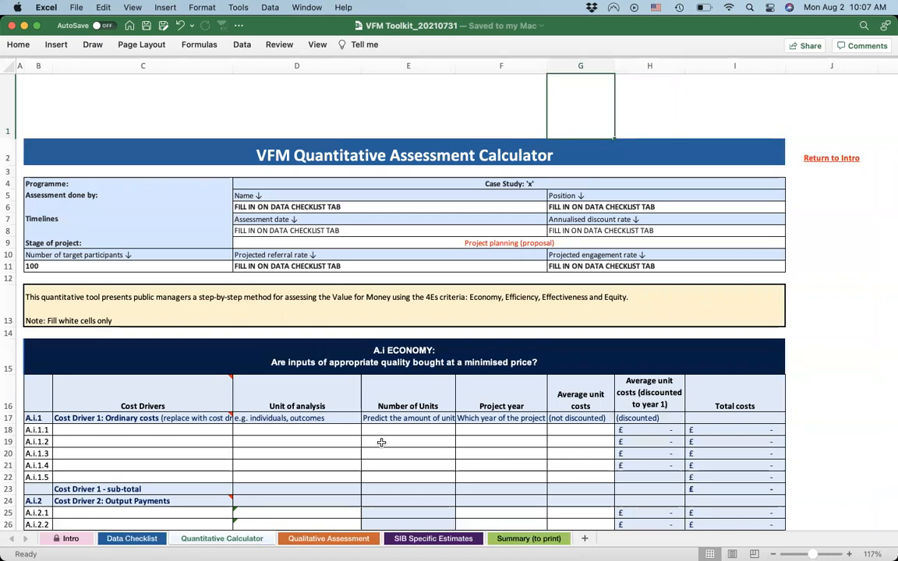
{"action": "scroll", "scroll_direction": "down", "scroll_amount": 3}
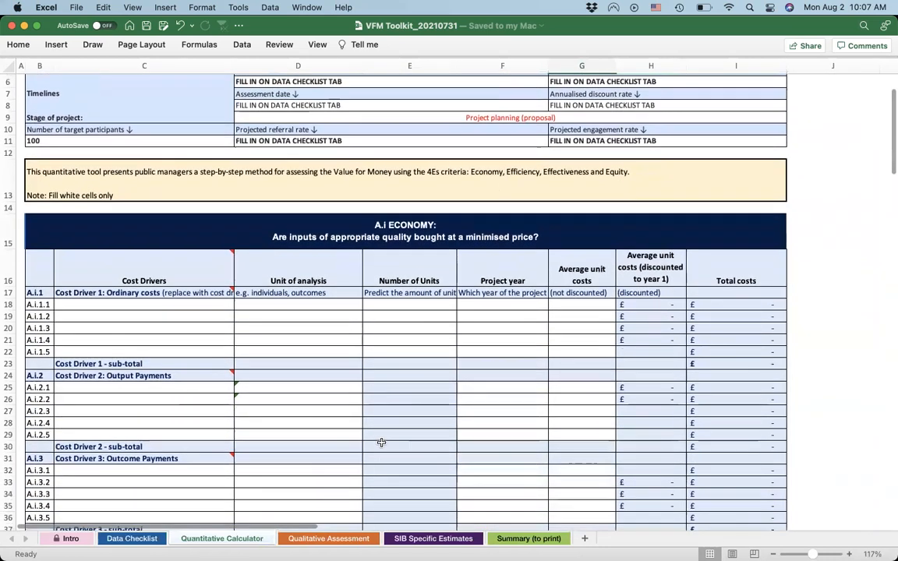
{"action": "scroll", "scroll_direction": "down", "scroll_amount": 3}
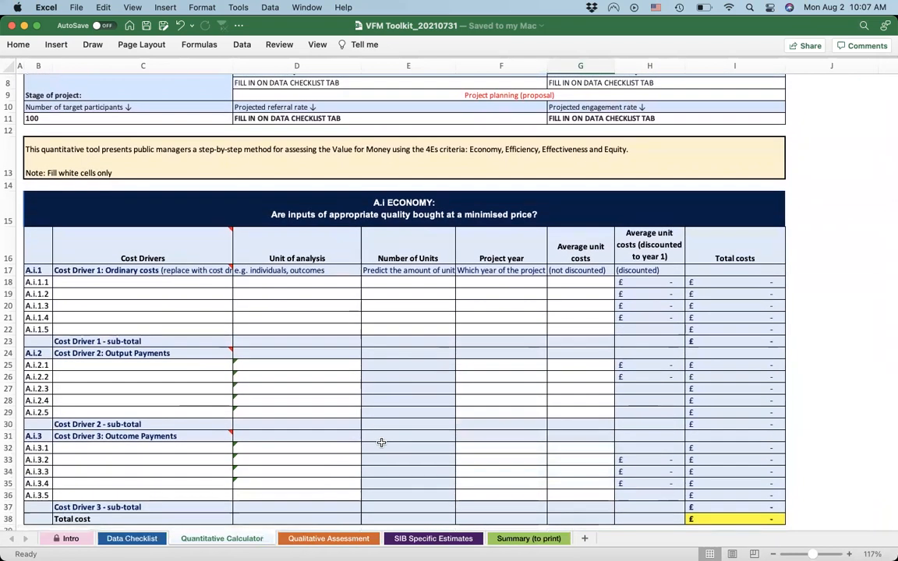
{"action": "scroll", "scroll_direction": "down", "scroll_amount": 3}
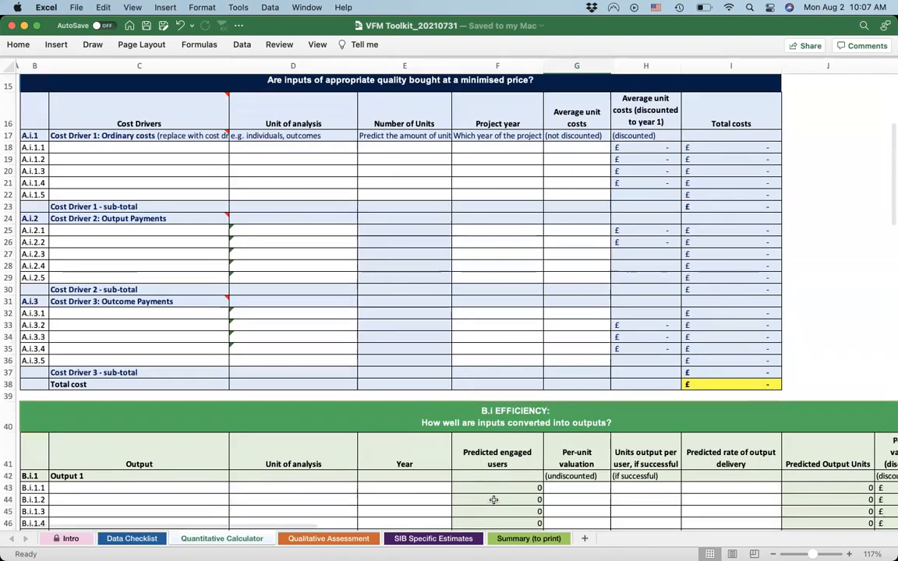
Review the Effectiveness and Equity tables through the total equity metric, then return toward the top
{"action": "scroll", "scroll_direction": "down", "scroll_amount": 3}
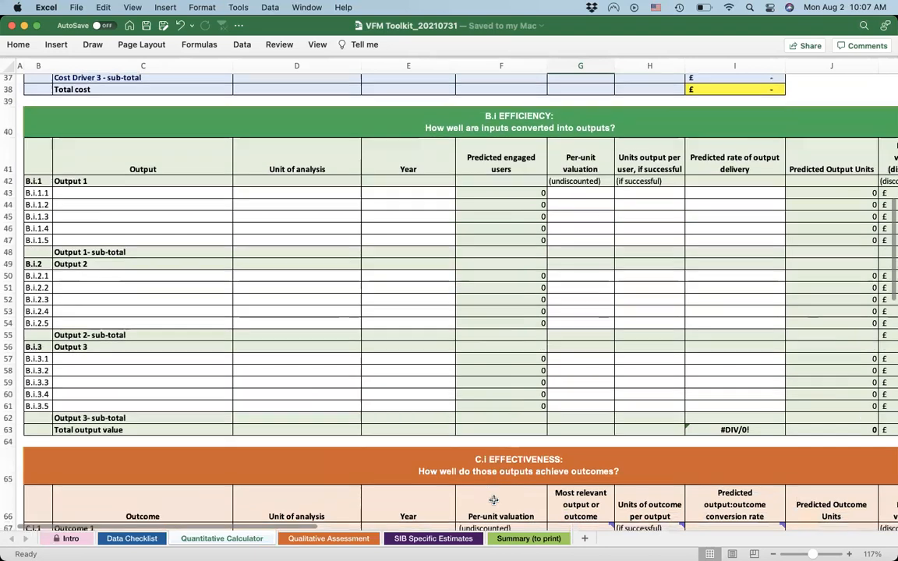
{"action": "scroll", "scroll_direction": "down", "scroll_amount": 3}
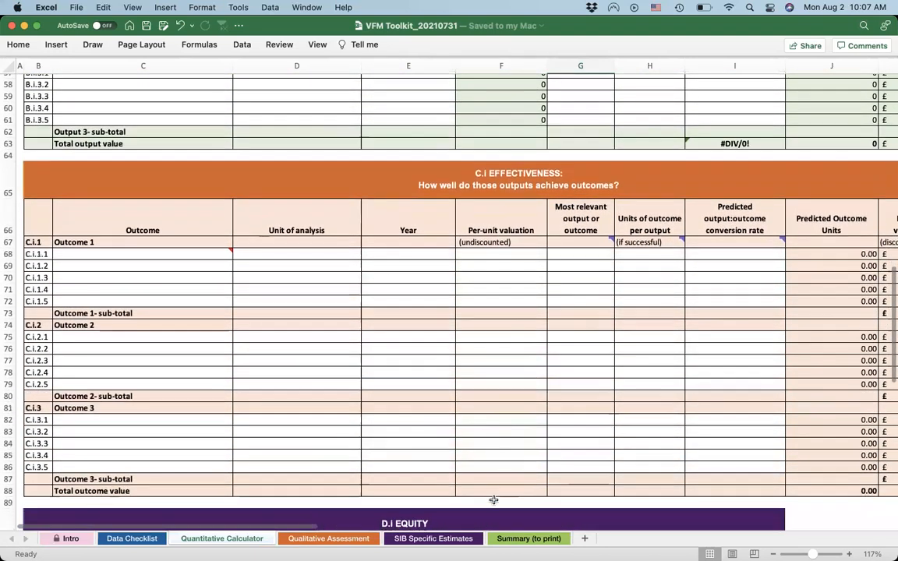
{"action": "scroll", "scroll_direction": "down", "scroll_amount": 3}
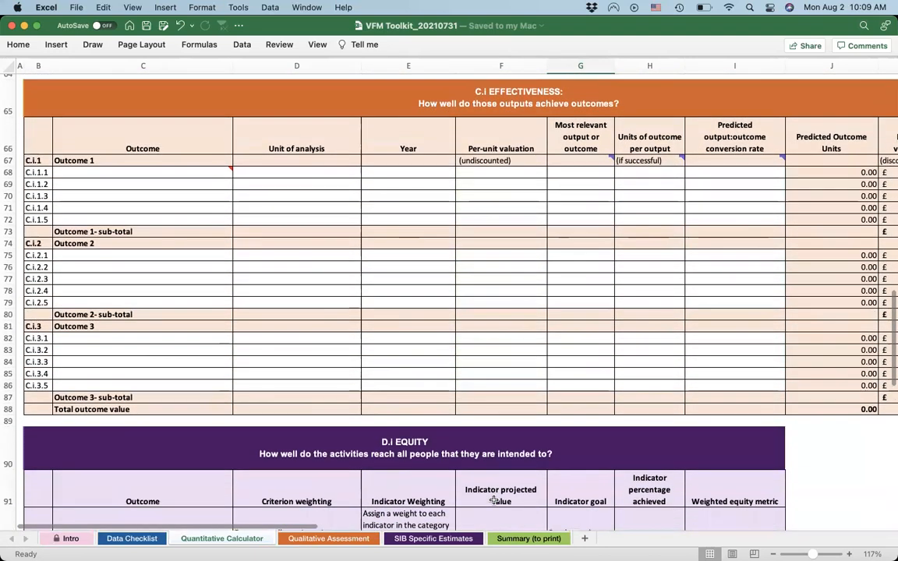
{"action": "scroll", "scroll_direction": "down", "scroll_amount": 3}
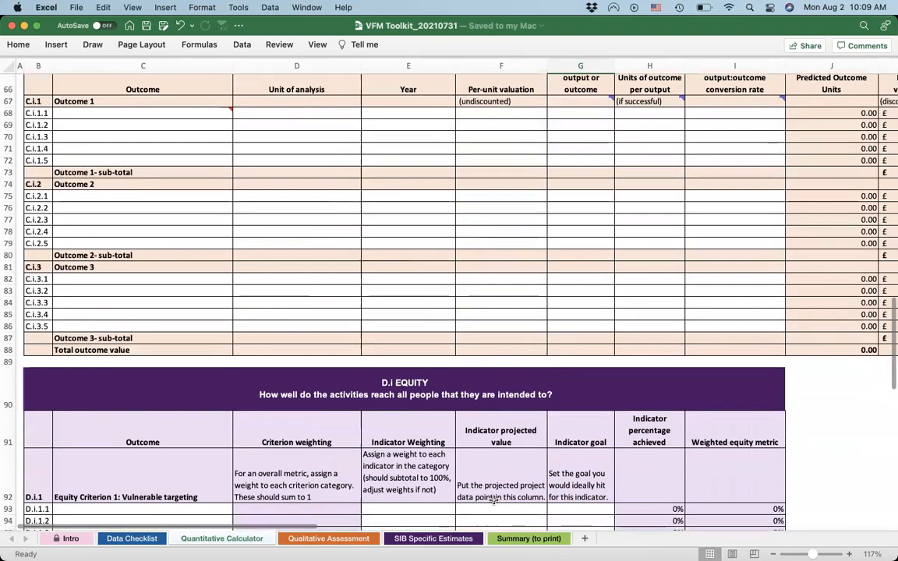
{"action": "scroll", "scroll_direction": "down", "scroll_amount": 3}
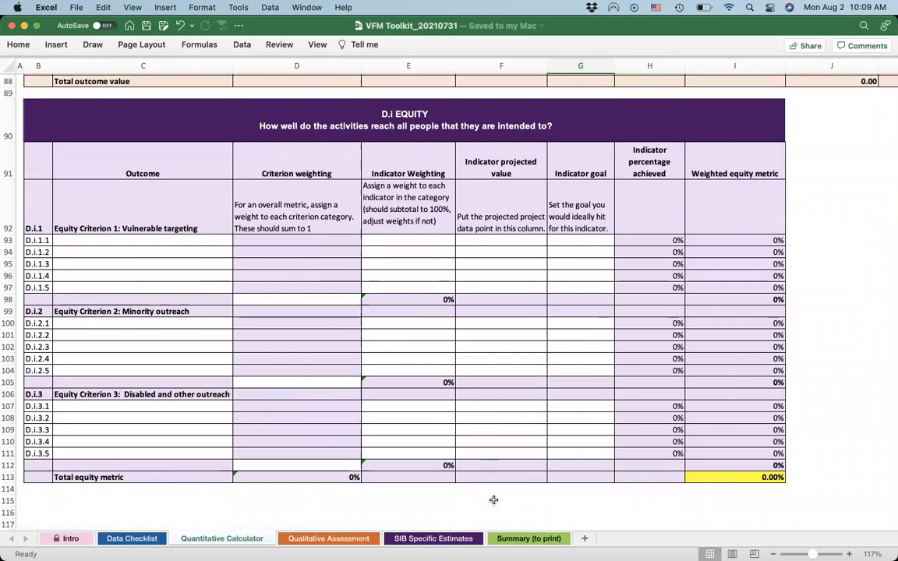
{"action": "scroll", "scroll_direction": "up", "scroll_amount": 3}
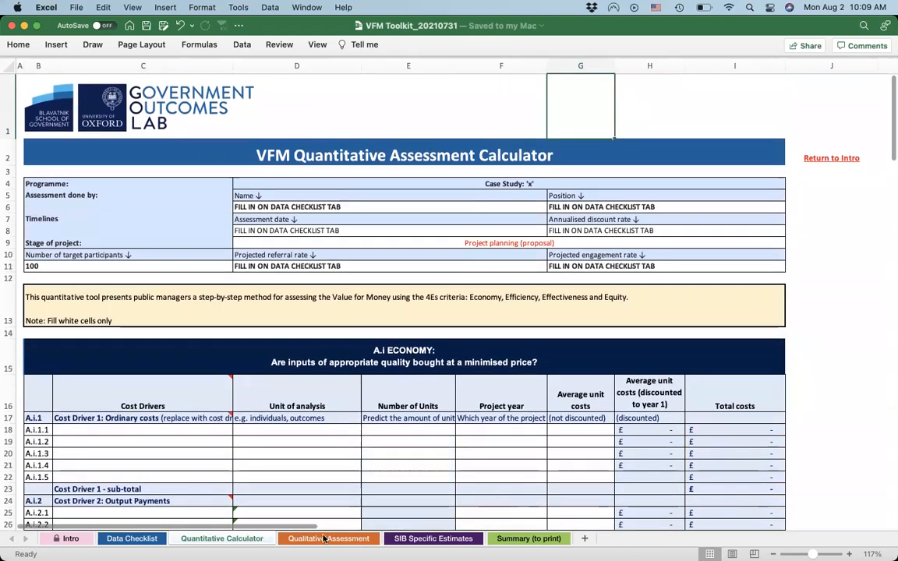
Show the Qualitative Assessment sheet and review its Economy and Efficiency sub-criteria tables
{"action": "left_click", "coordinate": [328, 539]}
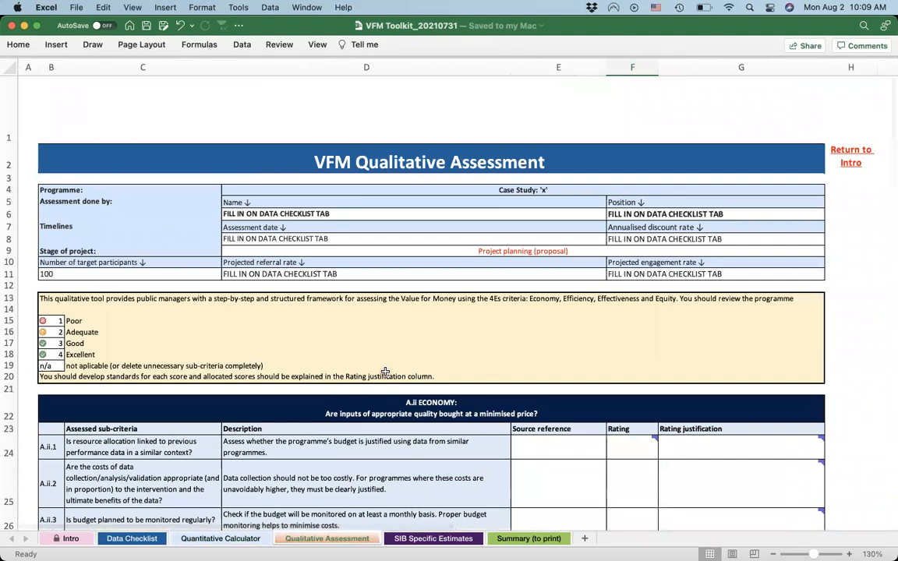
{"action": "scroll", "scroll_direction": "down", "scroll_amount": 3}
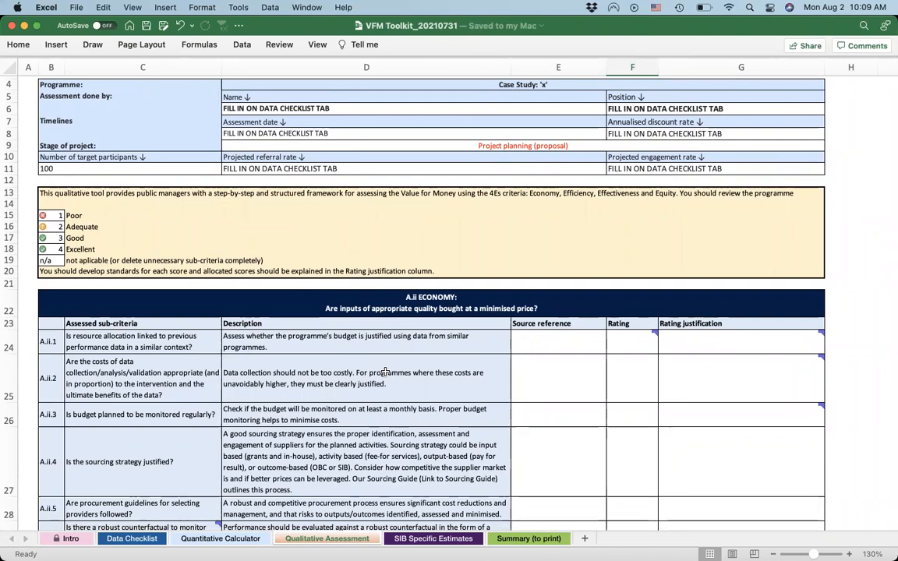
{"action": "scroll", "scroll_direction": "down", "scroll_amount": 3}
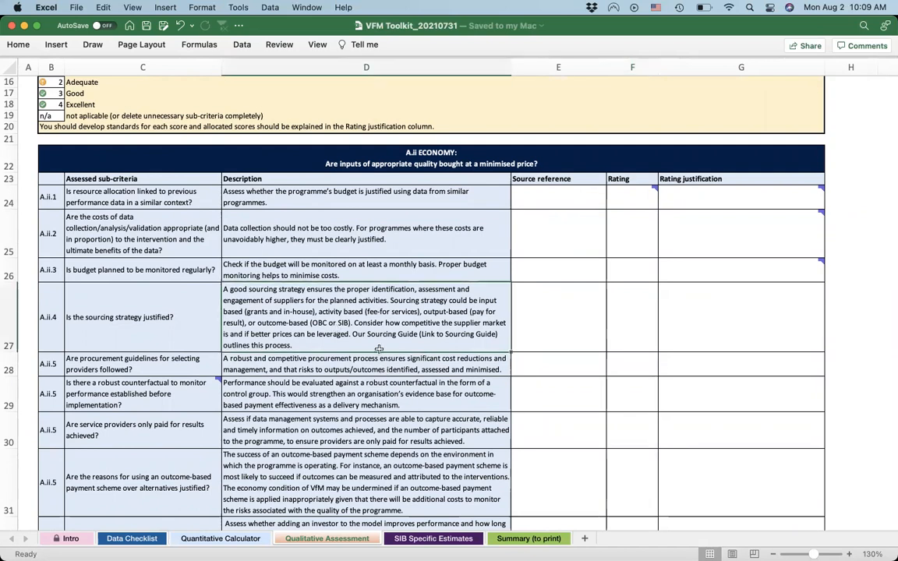
{"action": "scroll", "scroll_direction": "down", "scroll_amount": 3}
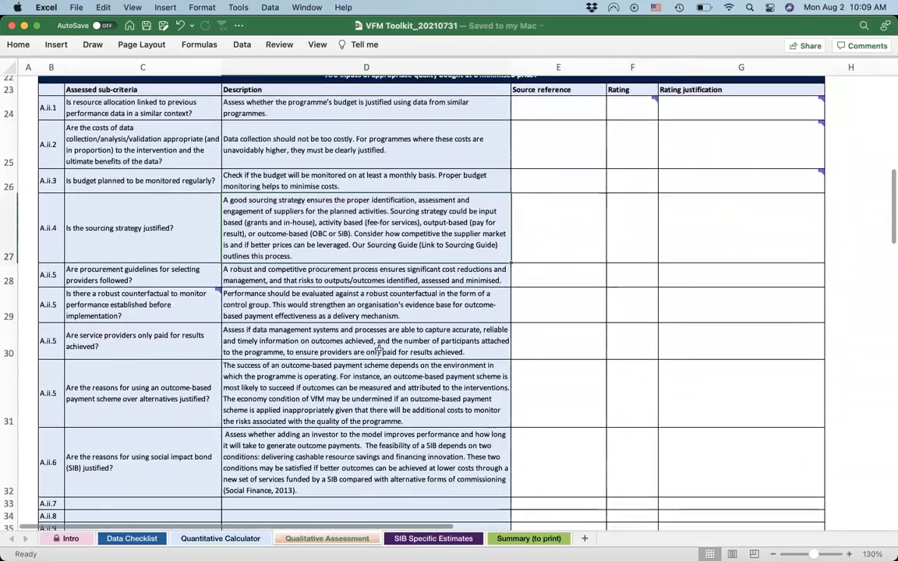
{"action": "scroll", "scroll_direction": "down", "scroll_amount": 3}
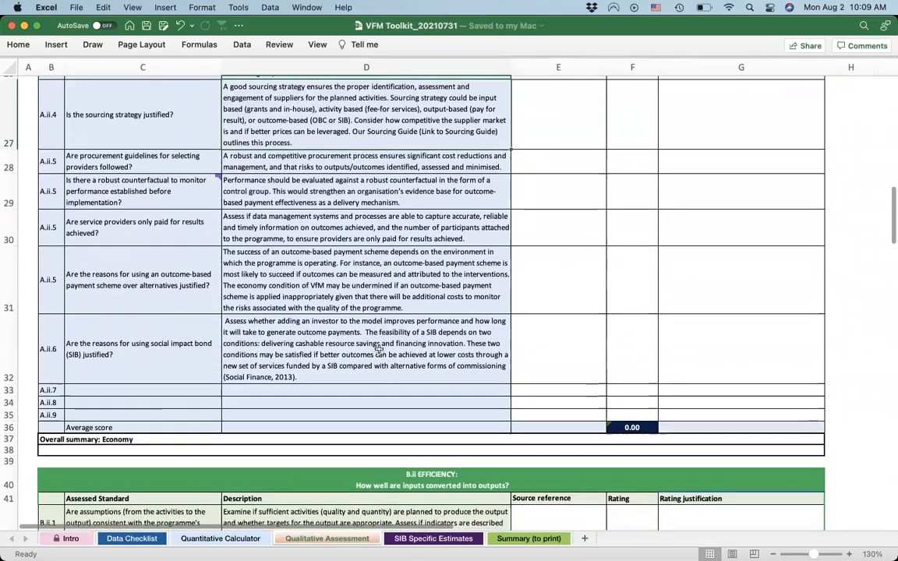
{"action": "scroll", "scroll_direction": "down", "scroll_amount": 3}
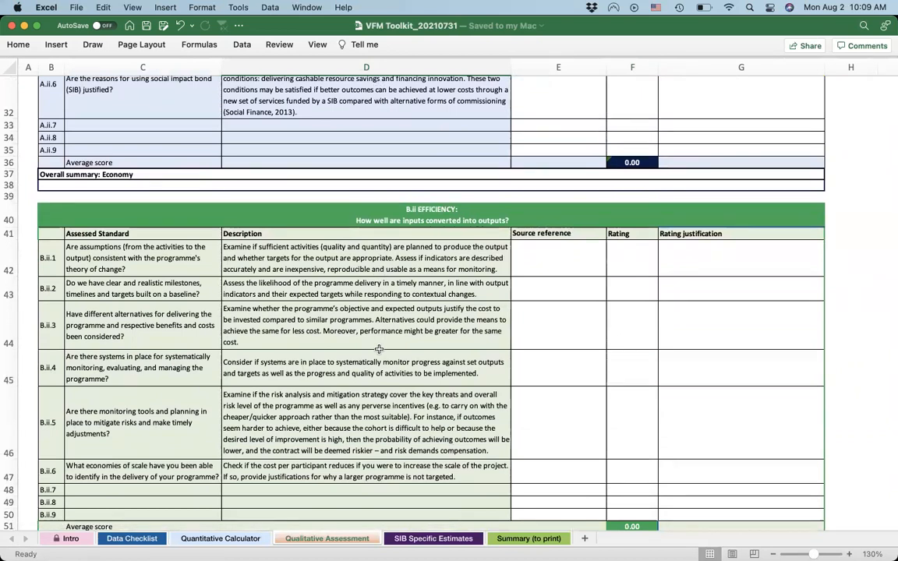
Review the Effectiveness sub-criteria table and reach the Equity section
{"action": "scroll", "scroll_direction": "down", "scroll_amount": 3}
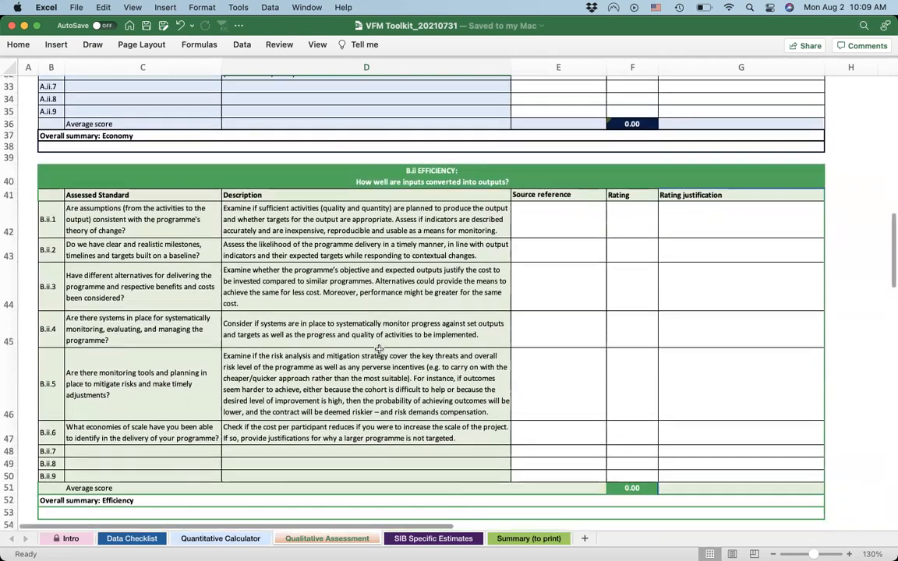
{"action": "scroll", "scroll_direction": "down", "scroll_amount": 3}
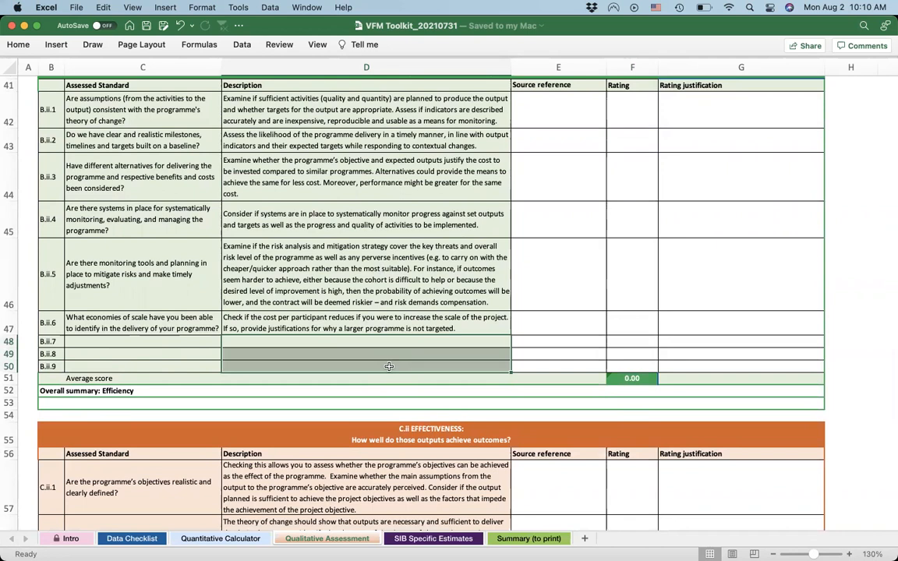
{"action": "scroll", "scroll_direction": "down", "scroll_amount": 3}
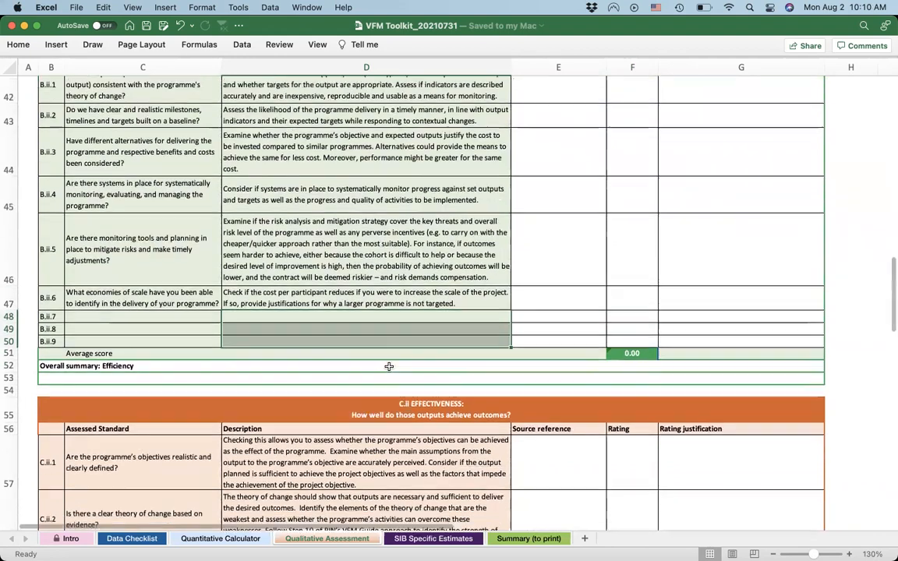
{"action": "scroll", "scroll_direction": "down", "scroll_amount": 3}
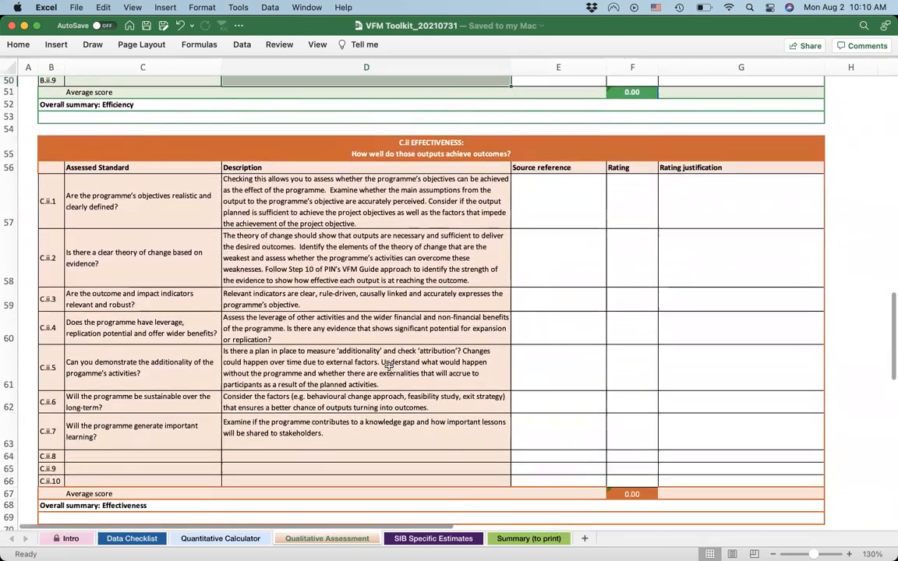
{"action": "scroll", "scroll_direction": "down", "scroll_amount": 3}
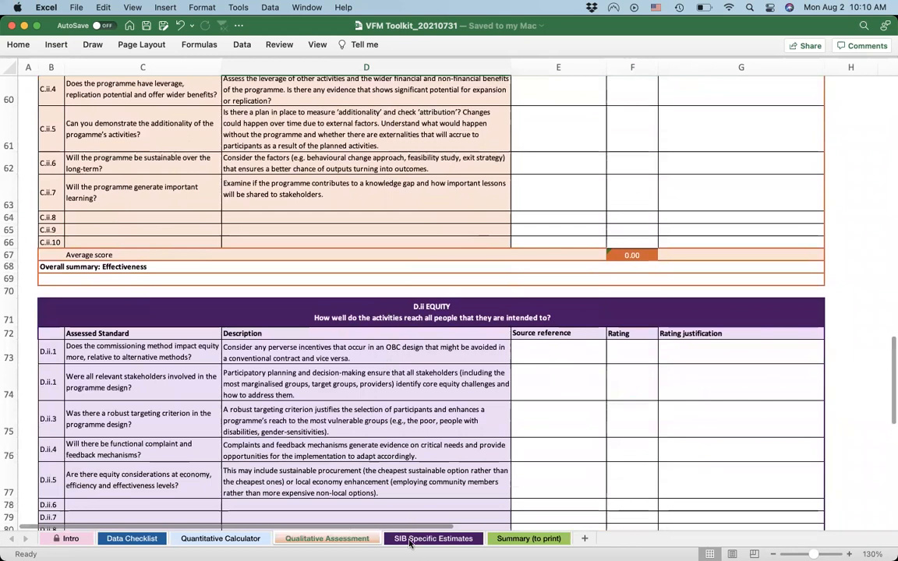
Show the SIB Specific Estimates cash flow table with IRR, MM and ROI results, then the Summary (to print) sheet
{"action": "left_click", "coordinate": [434, 538]}
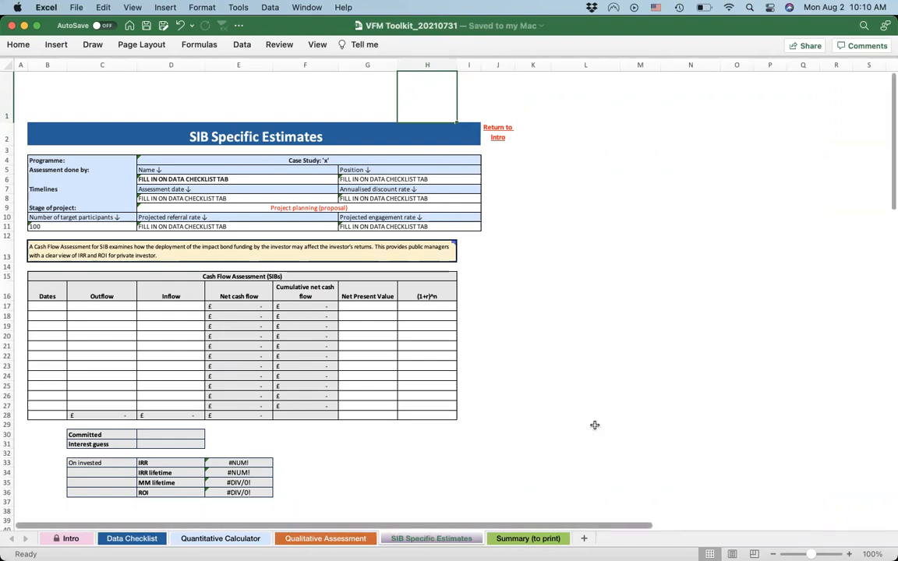
{"action": "scroll", "scroll_direction": "up", "scroll_amount": 3}
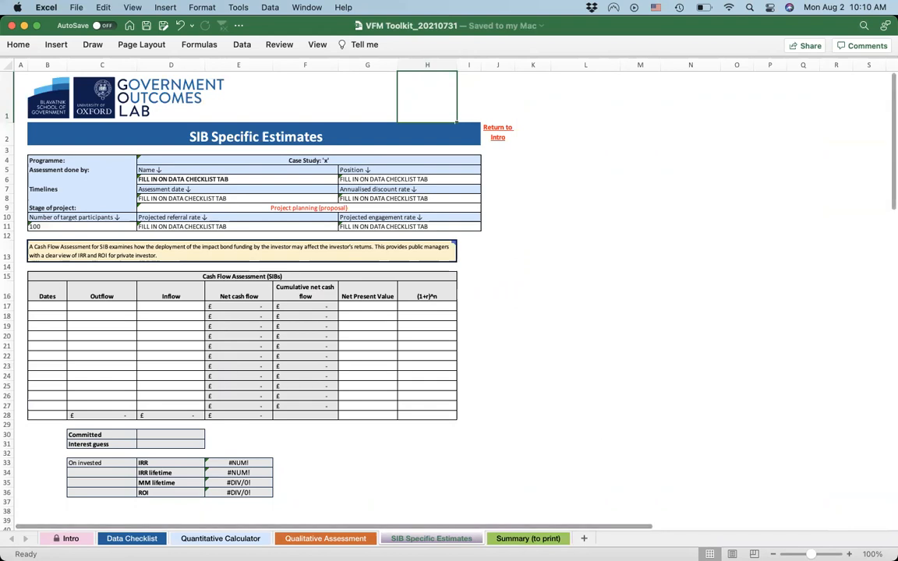
{"action": "left_click", "coordinate": [527, 538]}
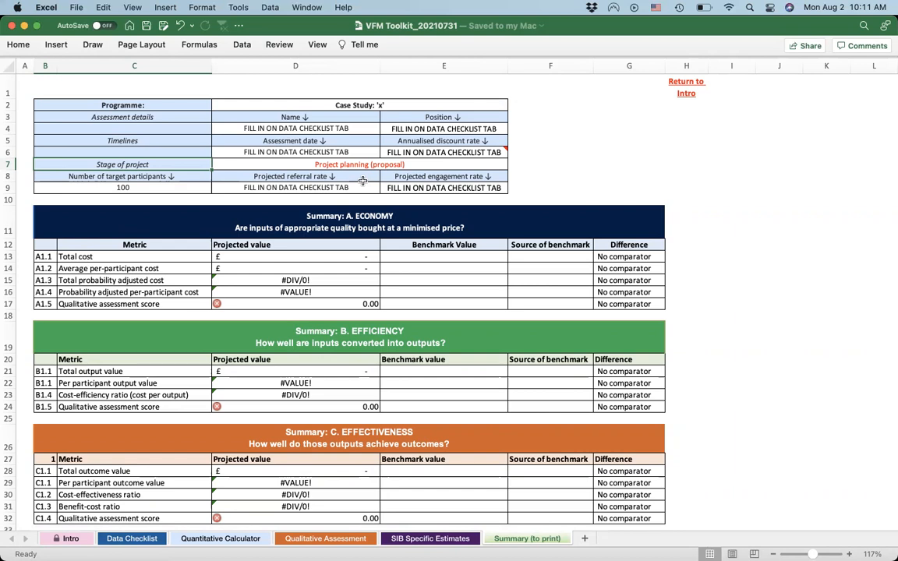
Review the Economy, Efficiency, Effectiveness and Equity summary tables on the Summary (to print) sheet
{"action": "scroll", "scroll_direction": "down", "scroll_amount": 3}
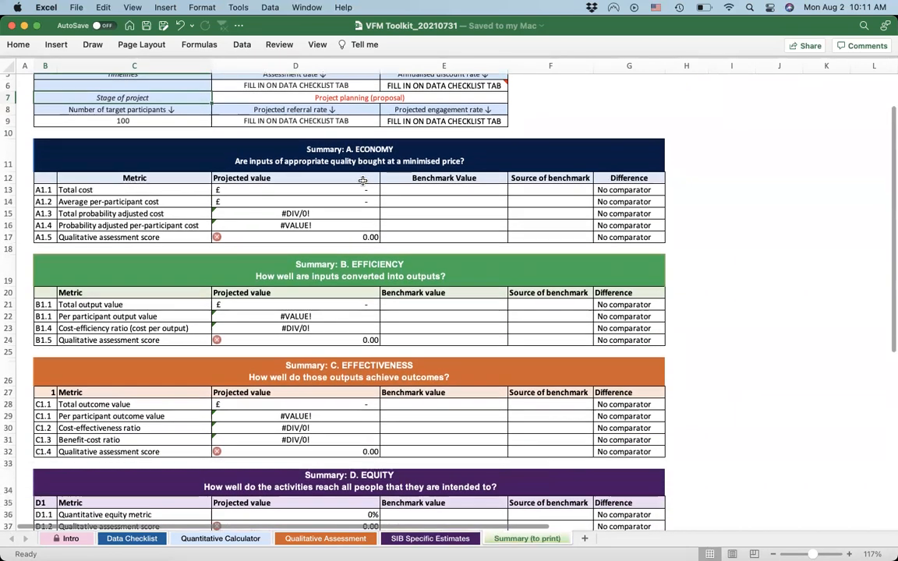
{"action": "scroll", "scroll_direction": "down", "scroll_amount": 3}
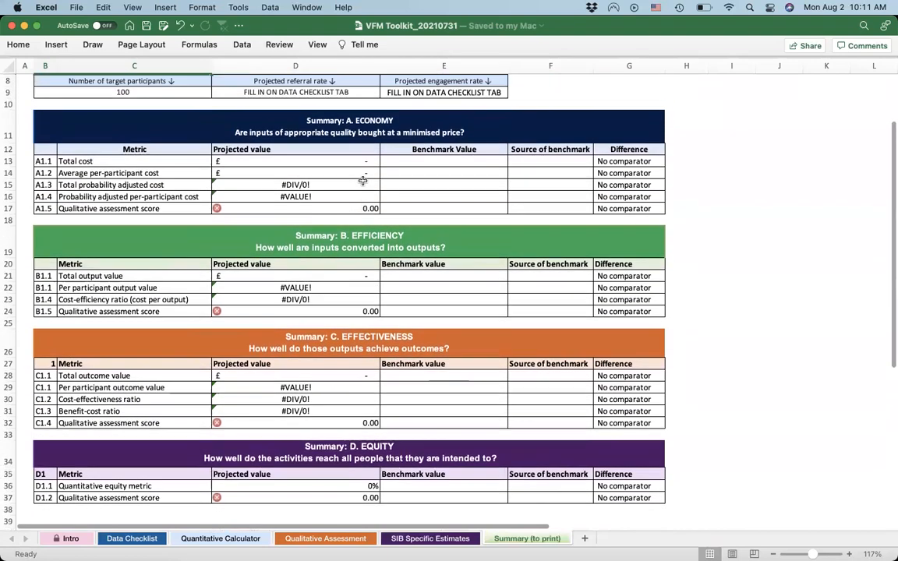
{"action": "scroll", "scroll_direction": "up", "scroll_amount": 3}
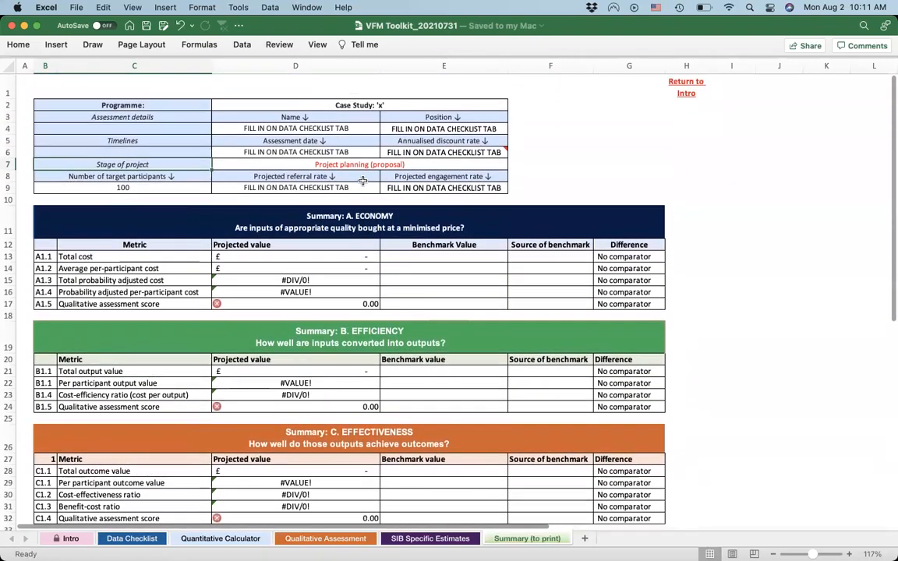